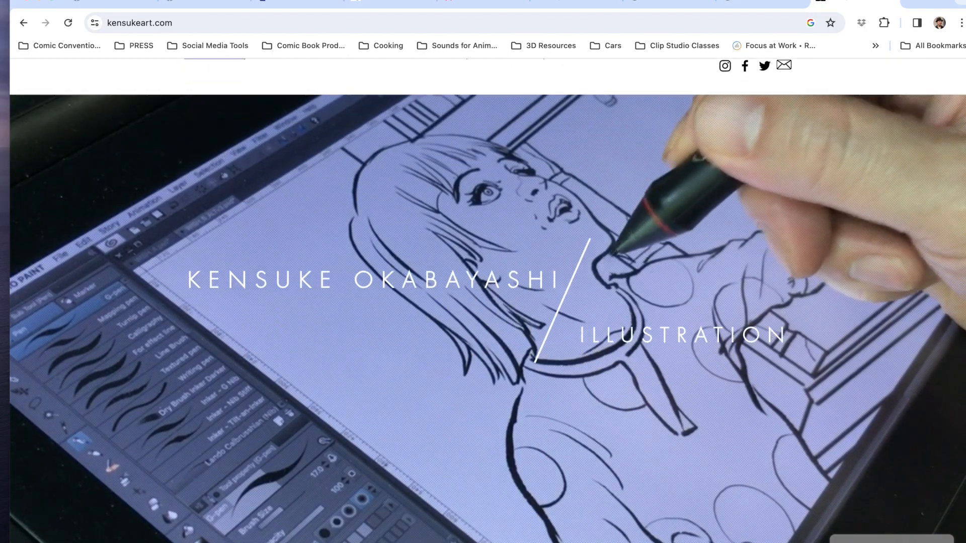
Scroll down the current page, then switch to the Wacom US homepage tab.
{"action": "scroll", "scroll_direction": "down", "scroll_amount": 3}
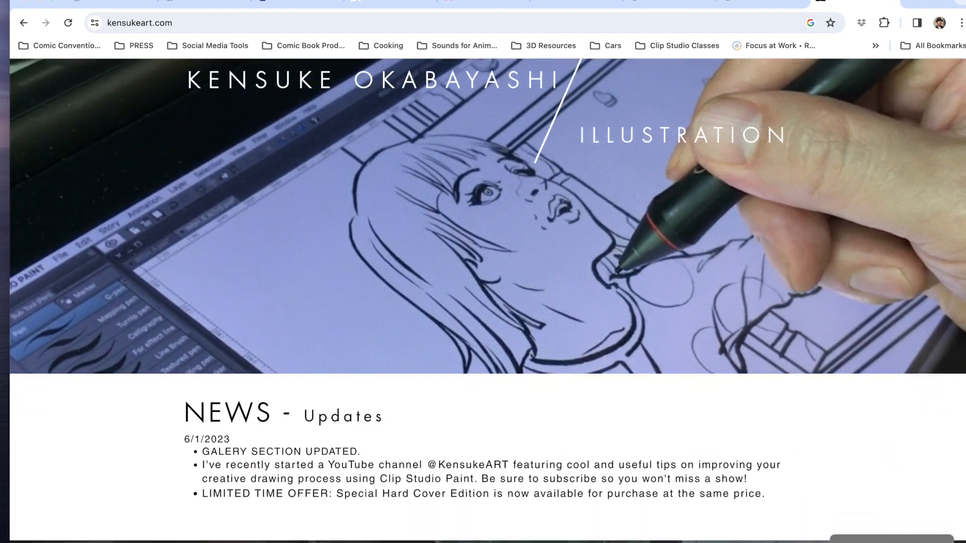
{"action": "scroll", "scroll_direction": "down", "scroll_amount": 3}
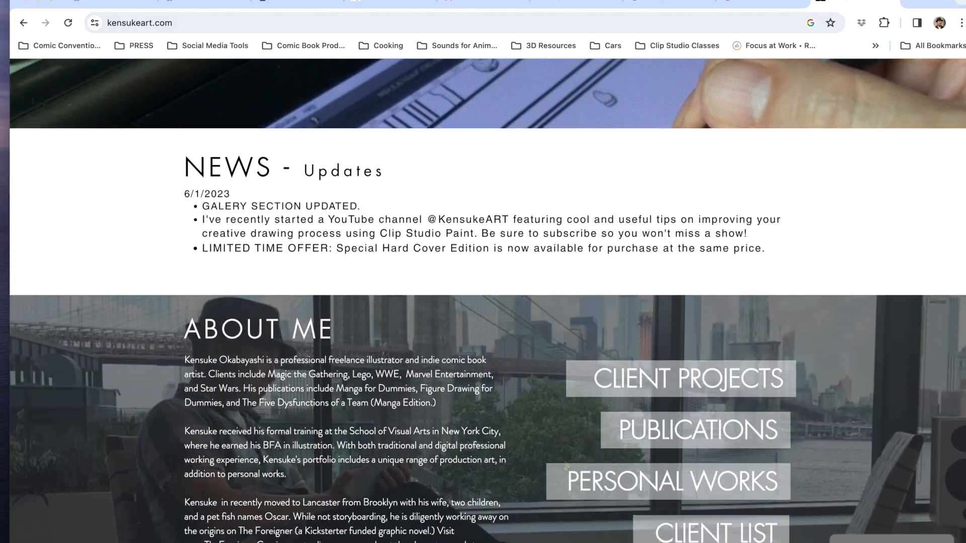
{"action": "scroll", "scroll_direction": "down", "scroll_amount": 3}
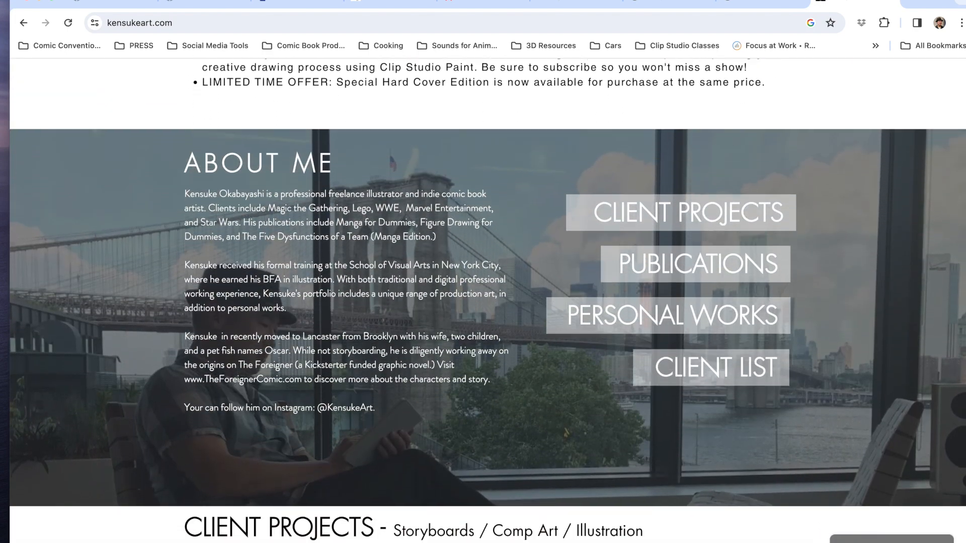
{"action": "scroll", "scroll_direction": "down", "scroll_amount": 3}
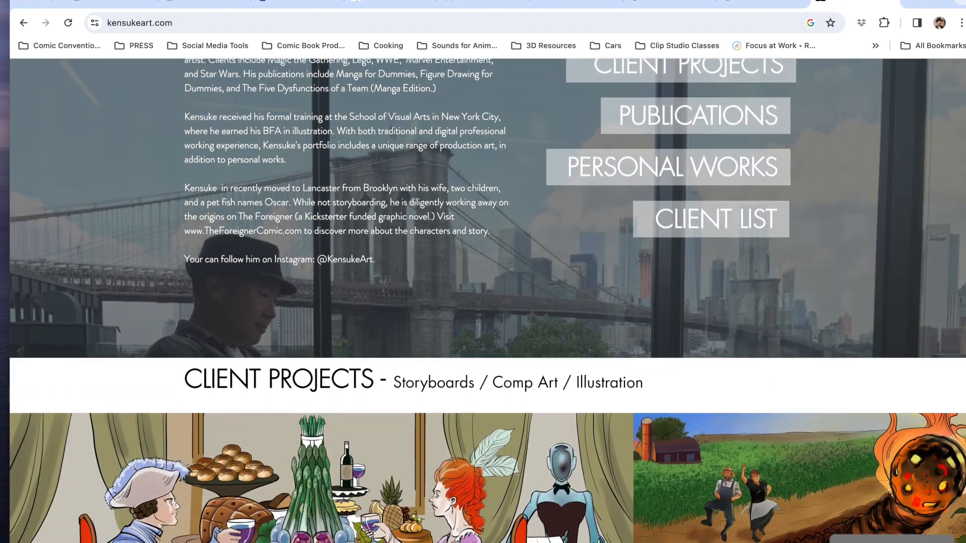
{"action": "scroll", "scroll_direction": "down", "scroll_amount": 3}
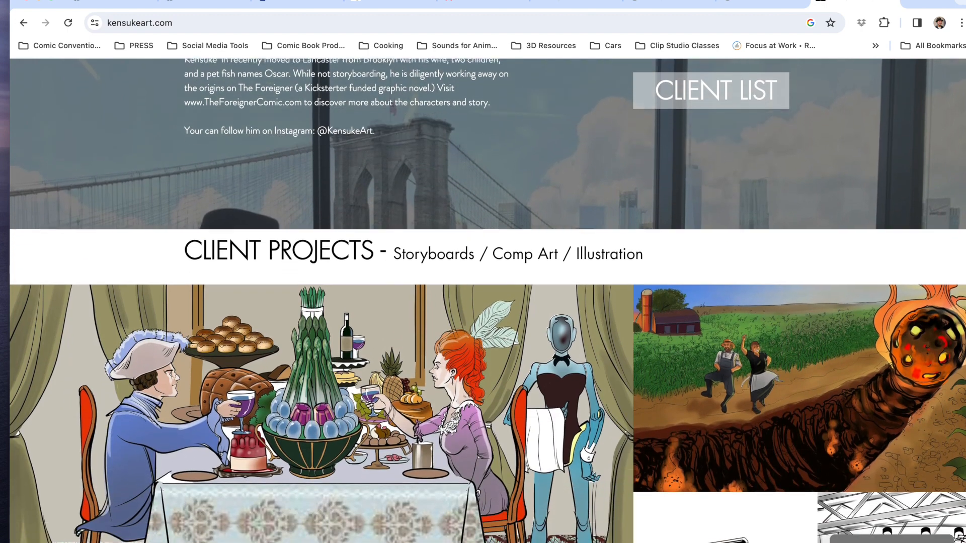
{"action": "scroll", "scroll_direction": "down", "scroll_amount": 3}
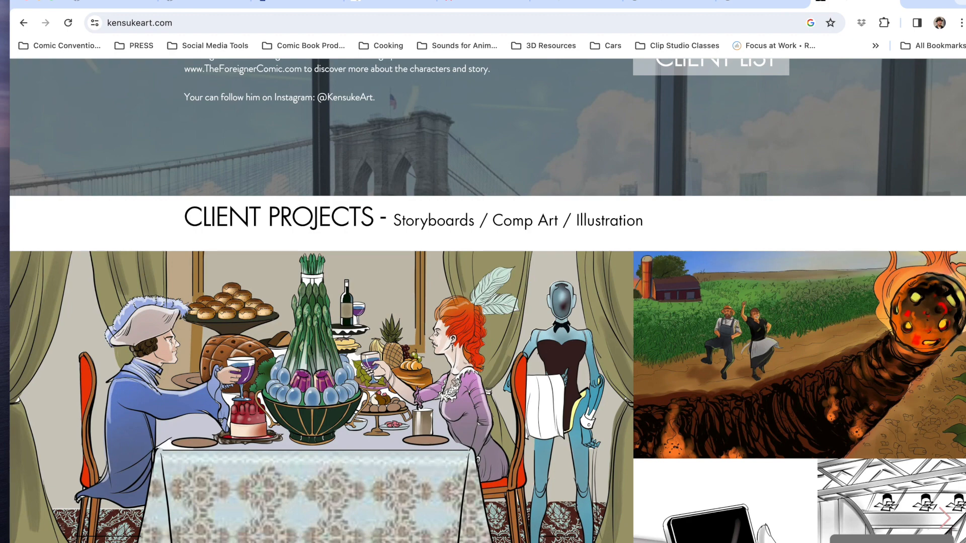
{"action": "left_click", "coordinate": [142, 23]}
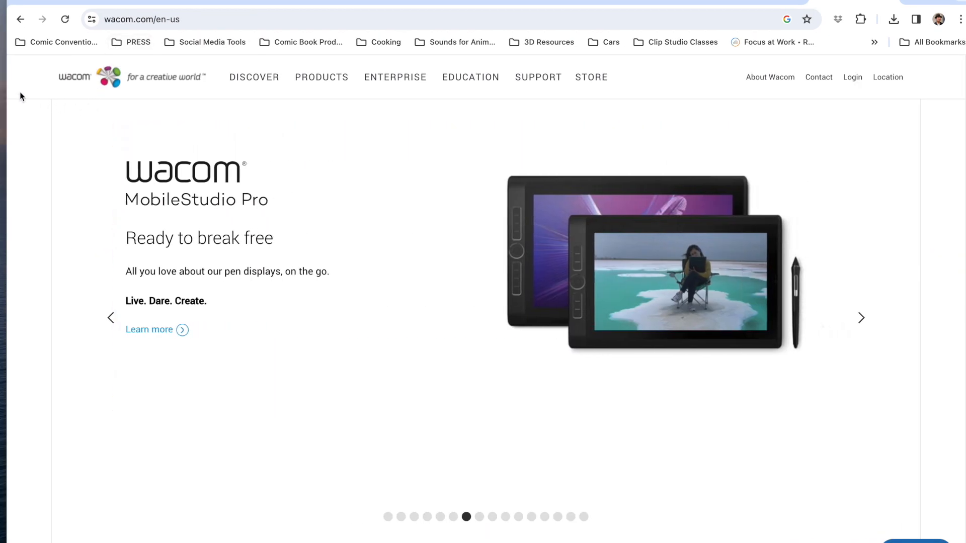
{"action": "mouse_move", "coordinate": [18, 130]}
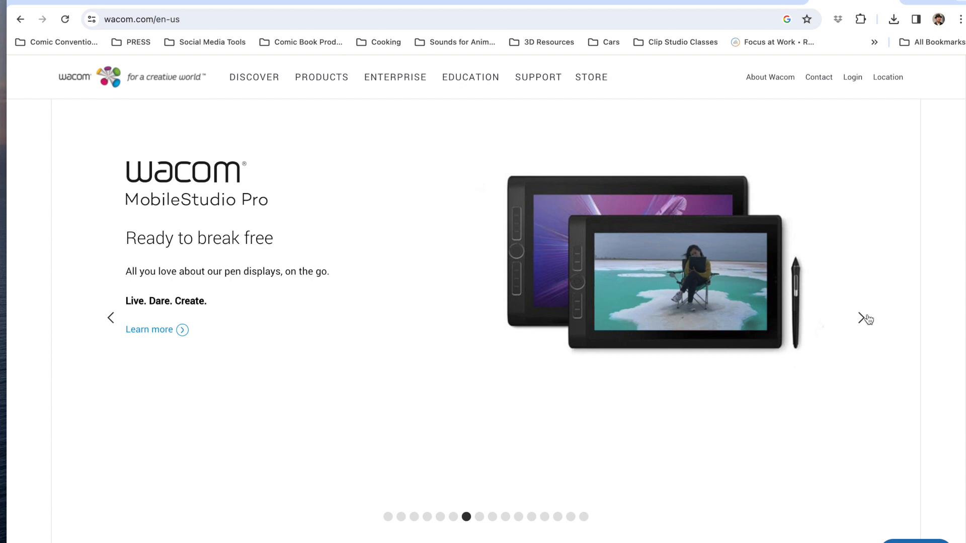
Advance the featured products slideshow six slides to reach the Inkspace slide.
{"action": "left_click", "coordinate": [862, 319]}
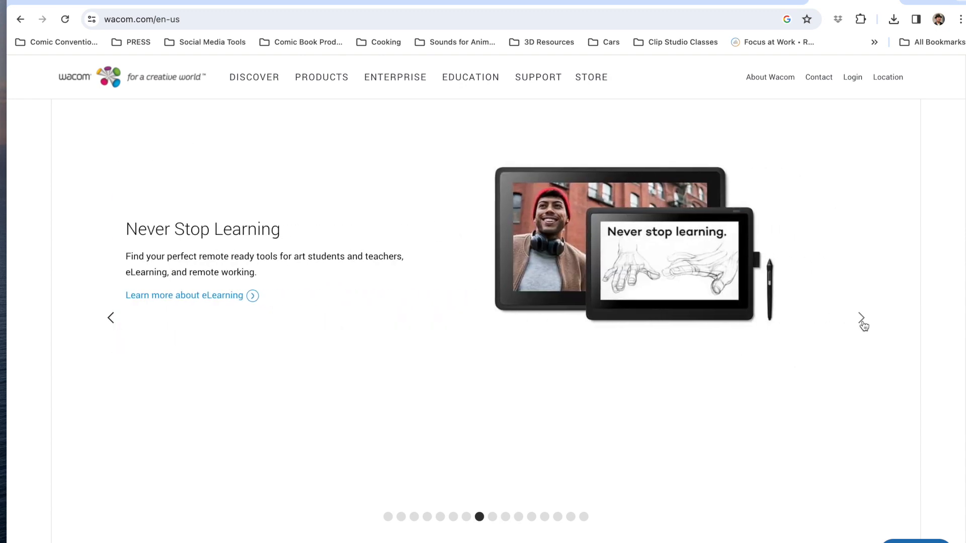
{"action": "left_click", "coordinate": [861, 319]}
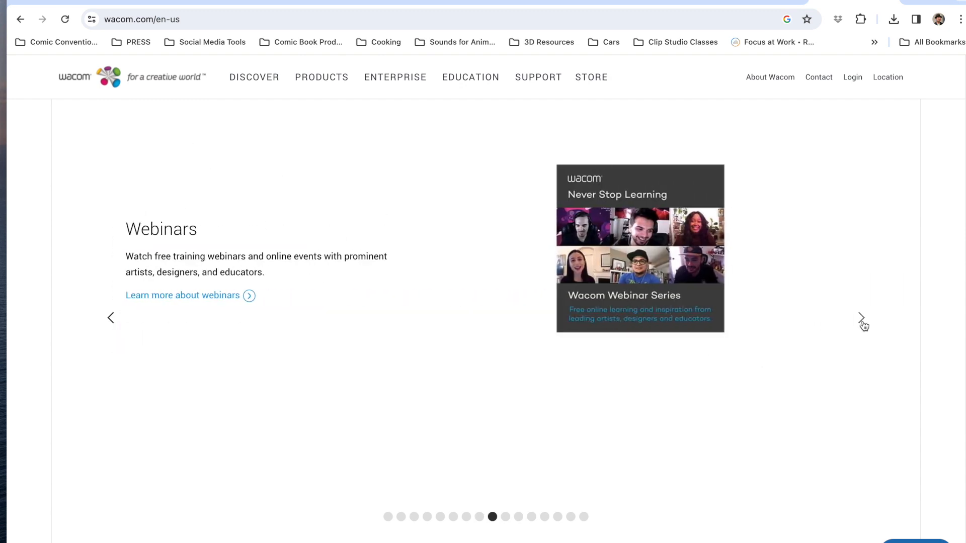
{"action": "left_click", "coordinate": [861, 318]}
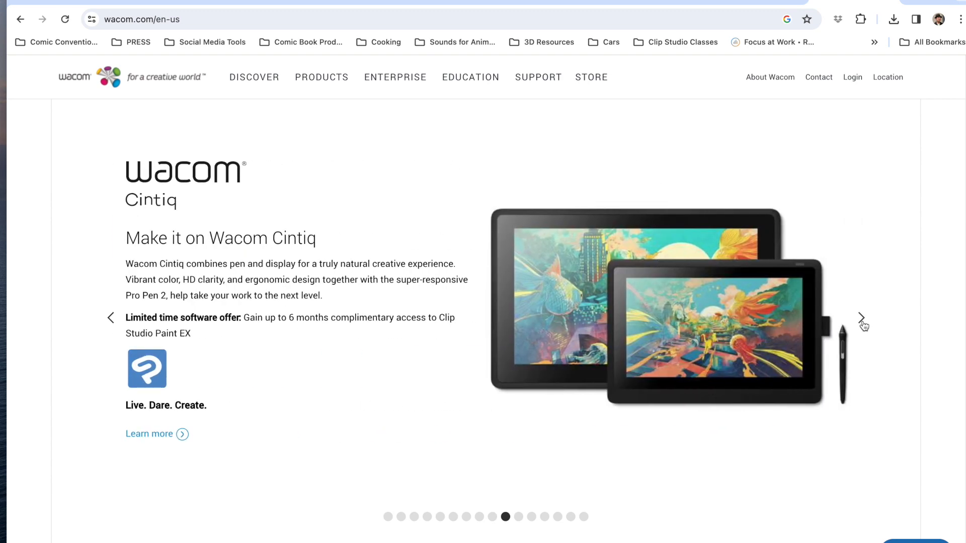
{"action": "left_click", "coordinate": [861, 318]}
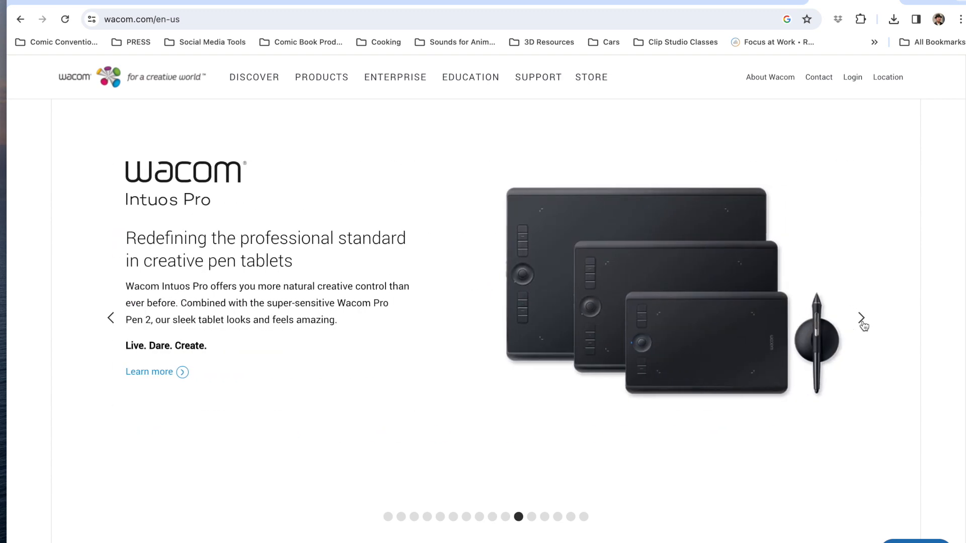
{"action": "left_click", "coordinate": [861, 318]}
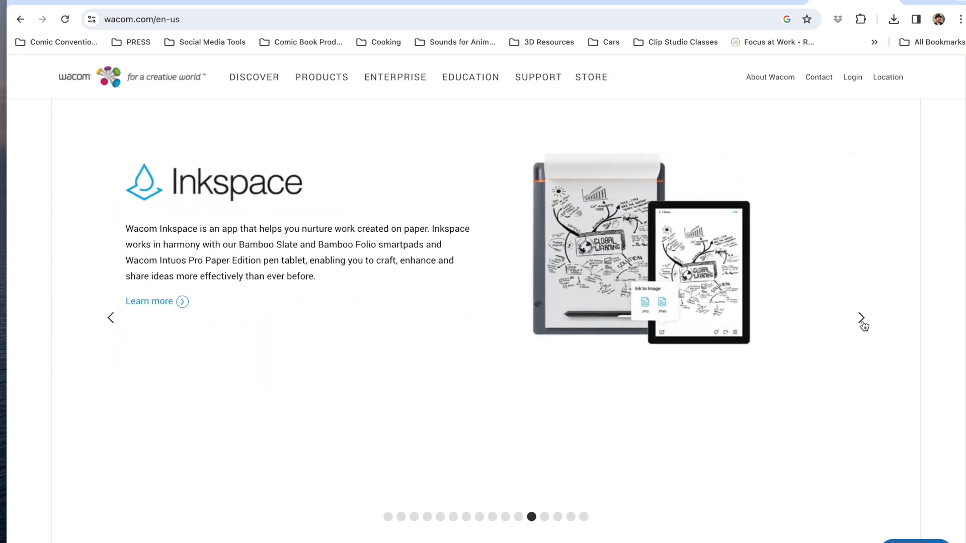
{"action": "left_click", "coordinate": [861, 318]}
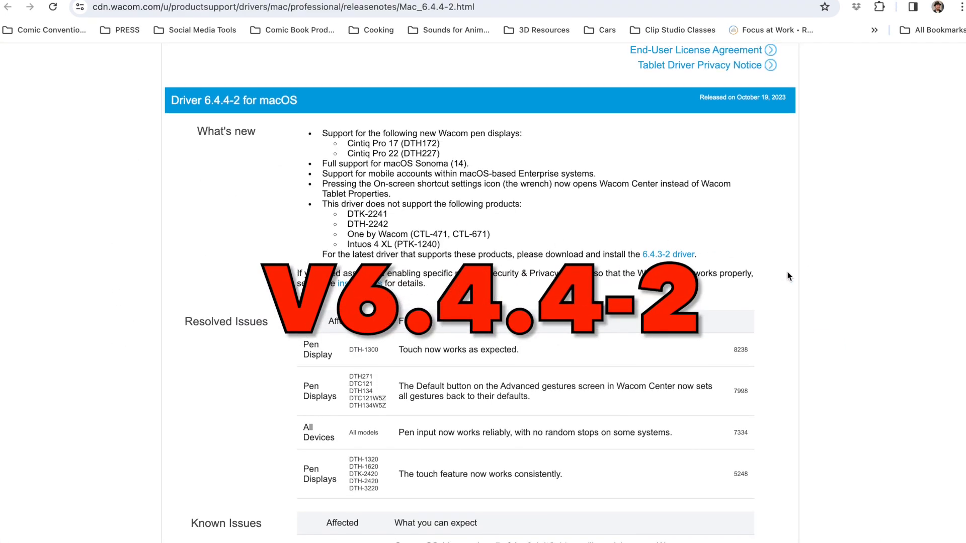
Scroll through the 6.4.4-2 release notes' What's new, Resolved Issues and Known Issues sections.
{"action": "scroll", "scroll_direction": "down", "scroll_amount": 3}
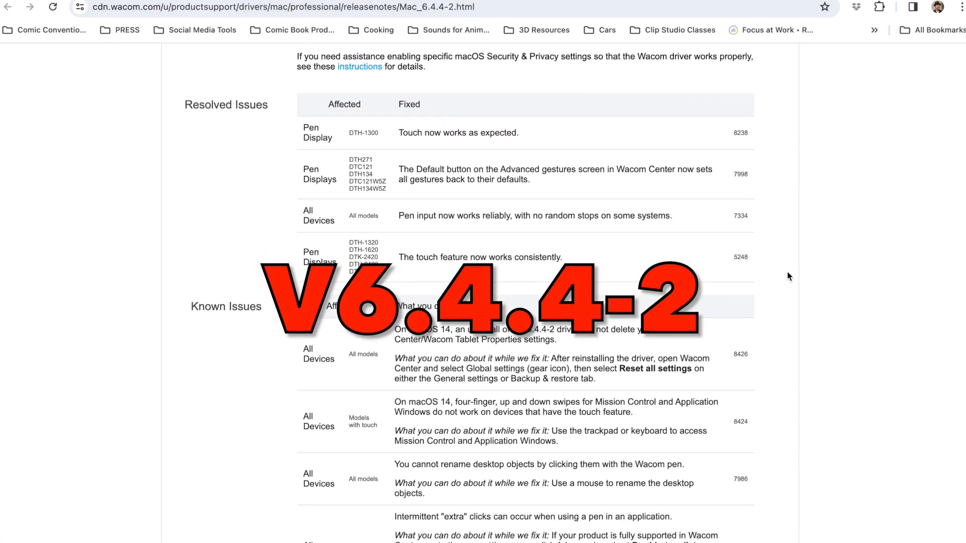
{"action": "scroll", "scroll_direction": "down", "scroll_amount": 3}
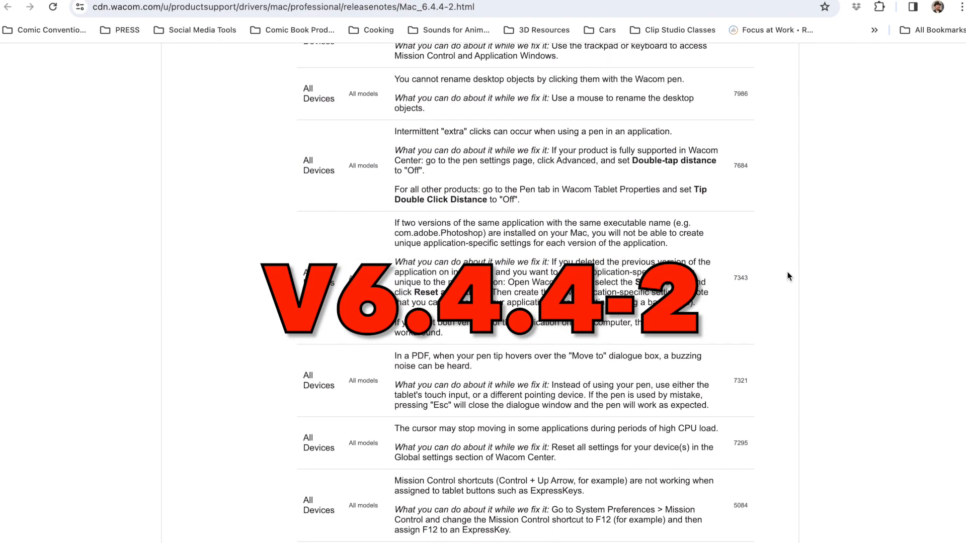
{"action": "scroll", "scroll_direction": "up", "scroll_amount": 3}
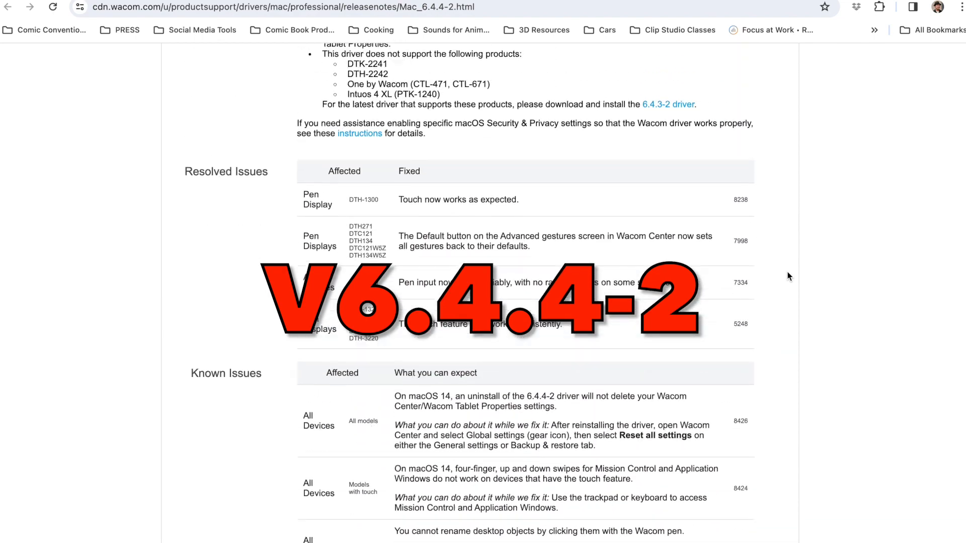
{"action": "scroll", "scroll_direction": "up", "scroll_amount": 3}
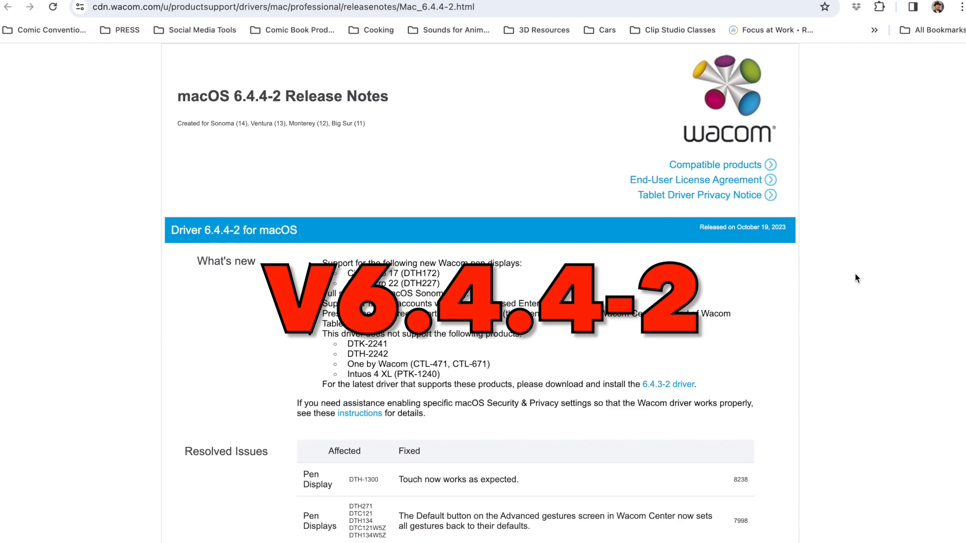
{"action": "scroll", "scroll_direction": "down", "scroll_amount": 3}
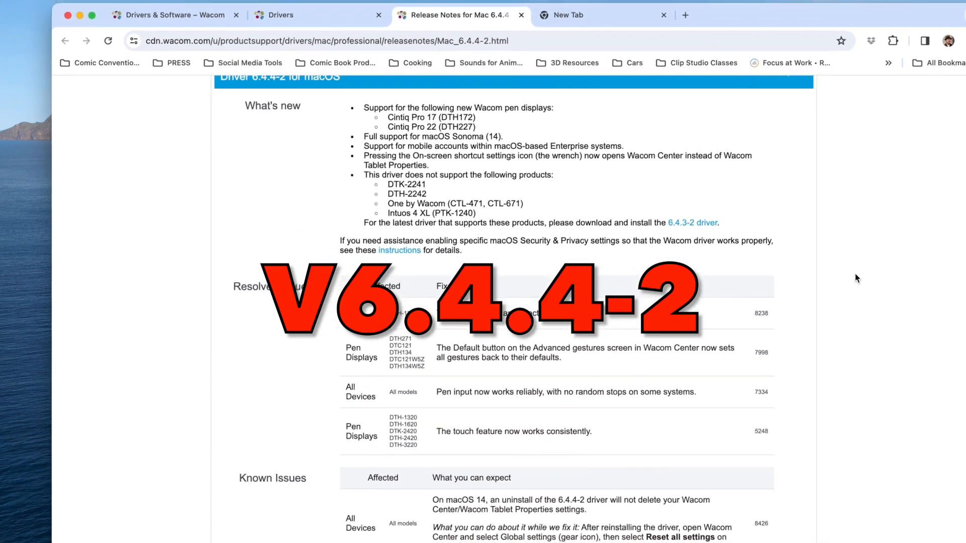
{"action": "scroll", "scroll_direction": "up", "scroll_amount": 3}
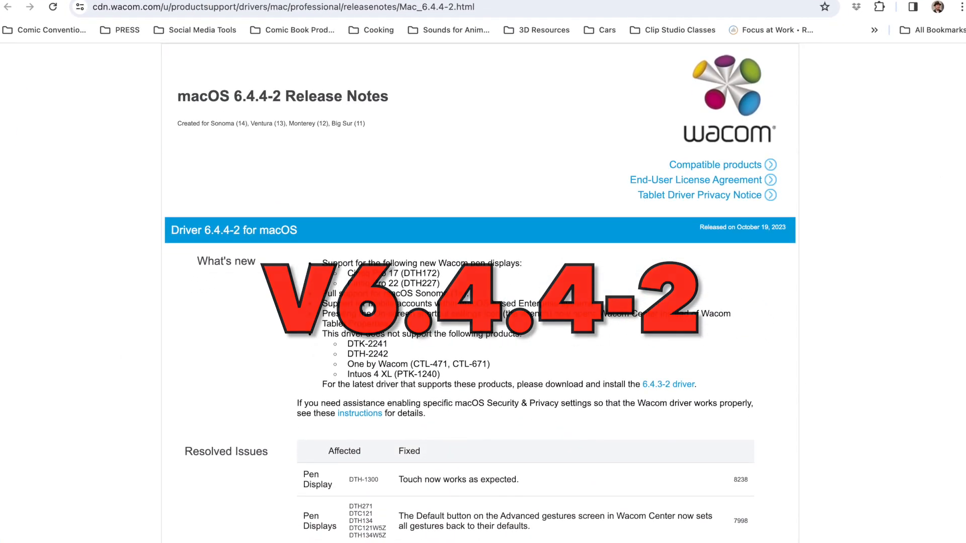
{"action": "scroll", "scroll_direction": "down", "scroll_amount": 3}
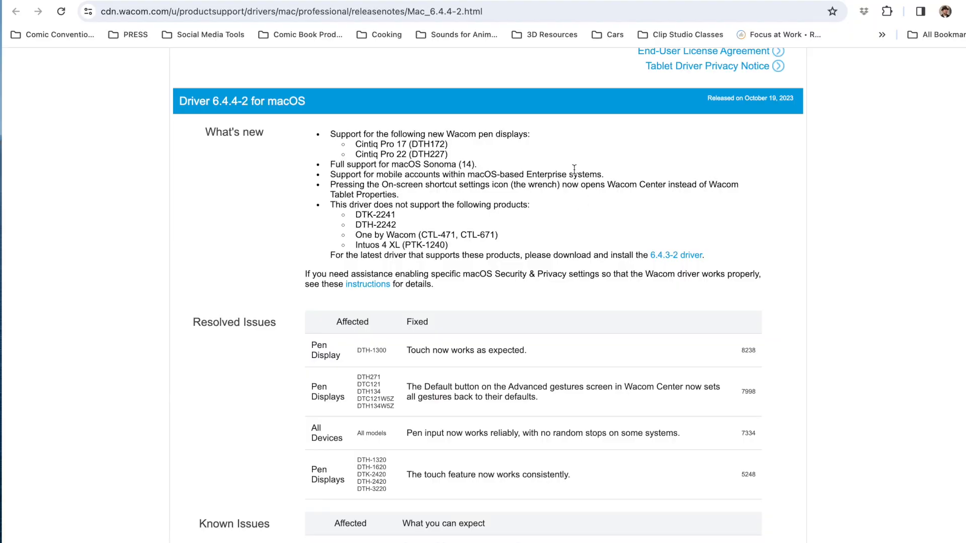
{"action": "mouse_move", "coordinate": [797, 281]}
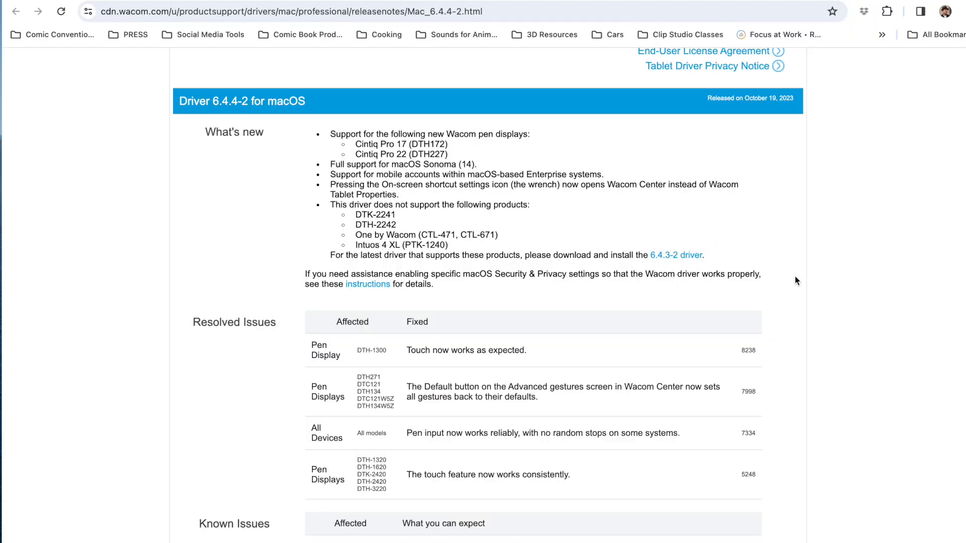
{"action": "scroll", "scroll_direction": "down", "scroll_amount": 3}
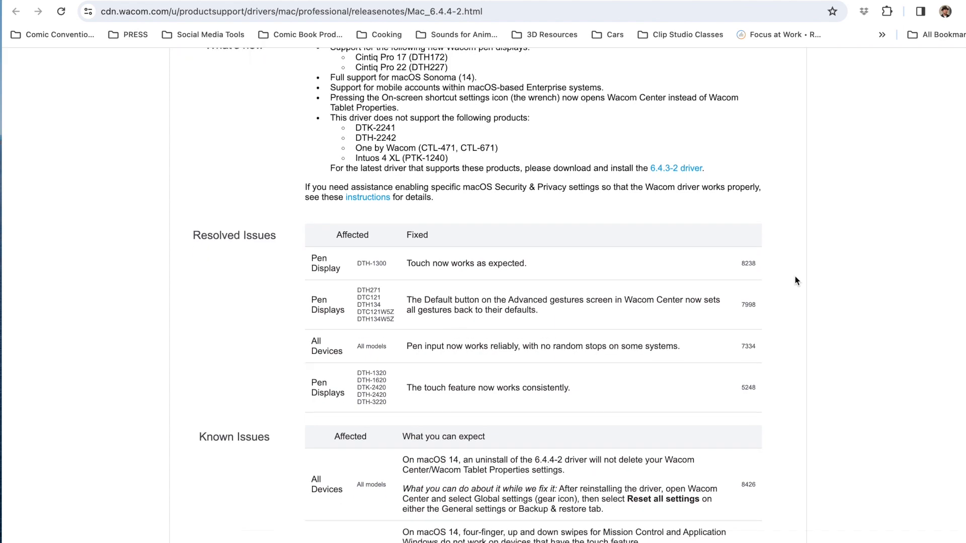
{"action": "scroll", "scroll_direction": "down", "scroll_amount": 3}
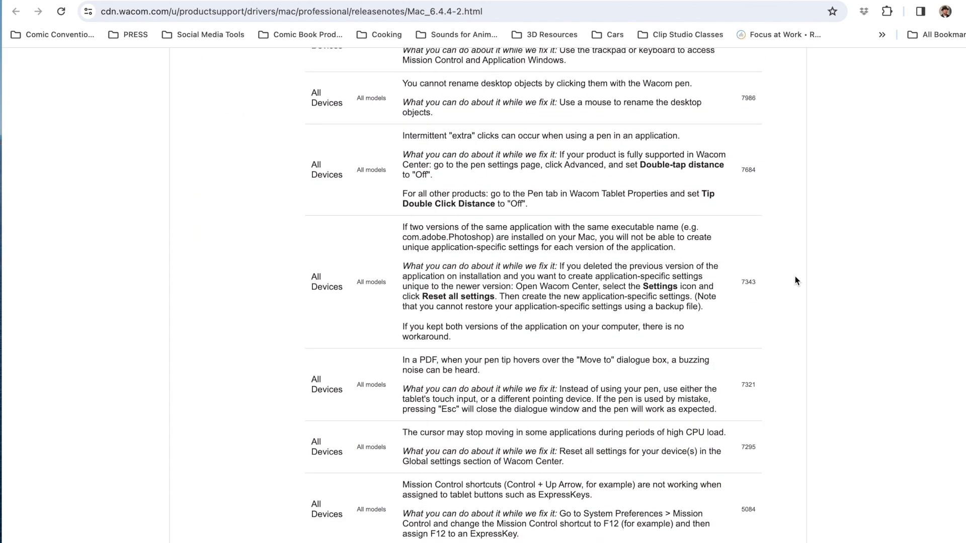
{"action": "scroll", "scroll_direction": "up", "scroll_amount": 3}
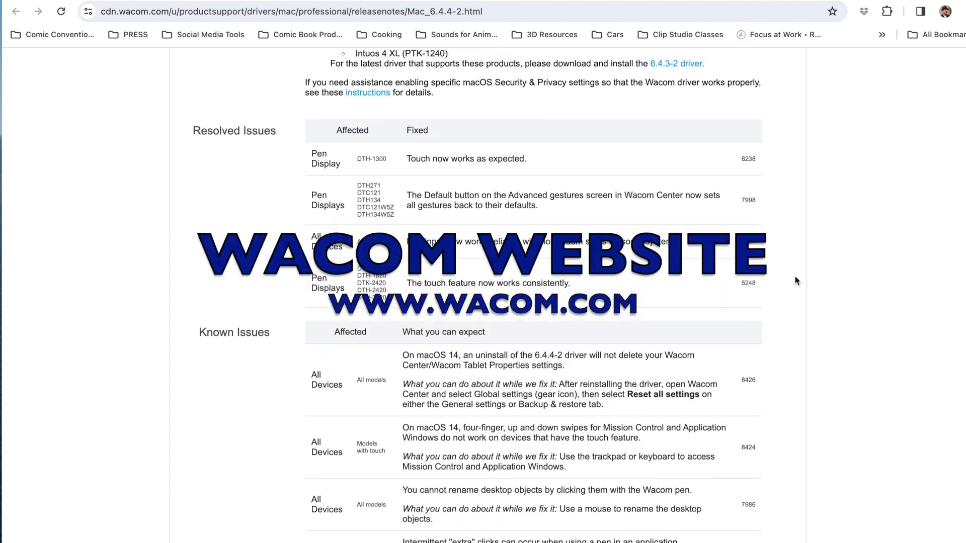
{"action": "scroll", "scroll_direction": "up", "scroll_amount": 3}
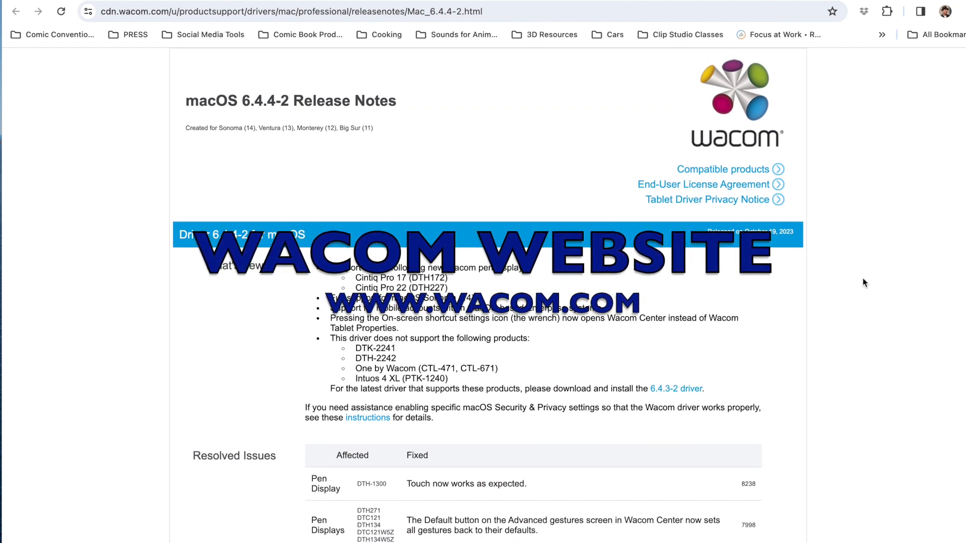
{"action": "scroll", "scroll_direction": "down", "scroll_amount": 3}
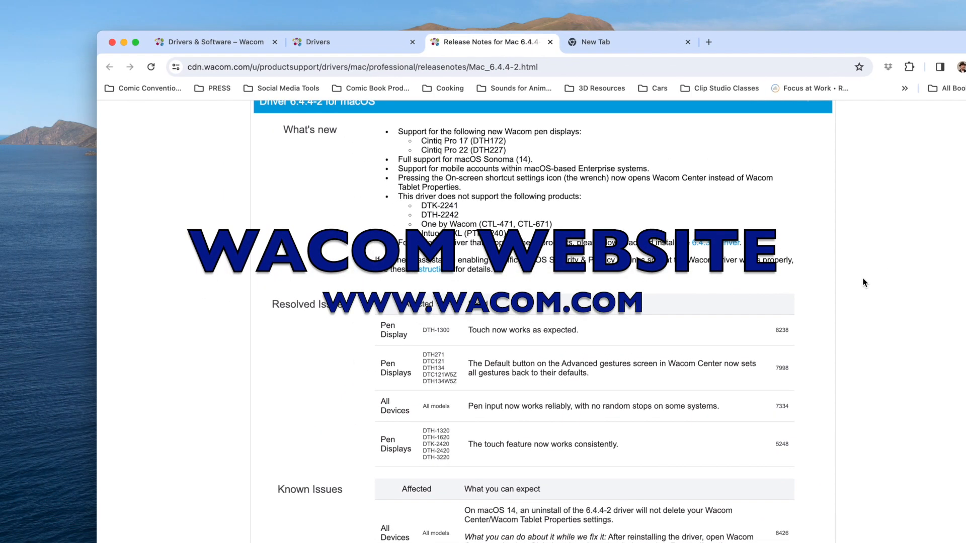
{"action": "scroll", "scroll_direction": "up", "scroll_amount": 3}
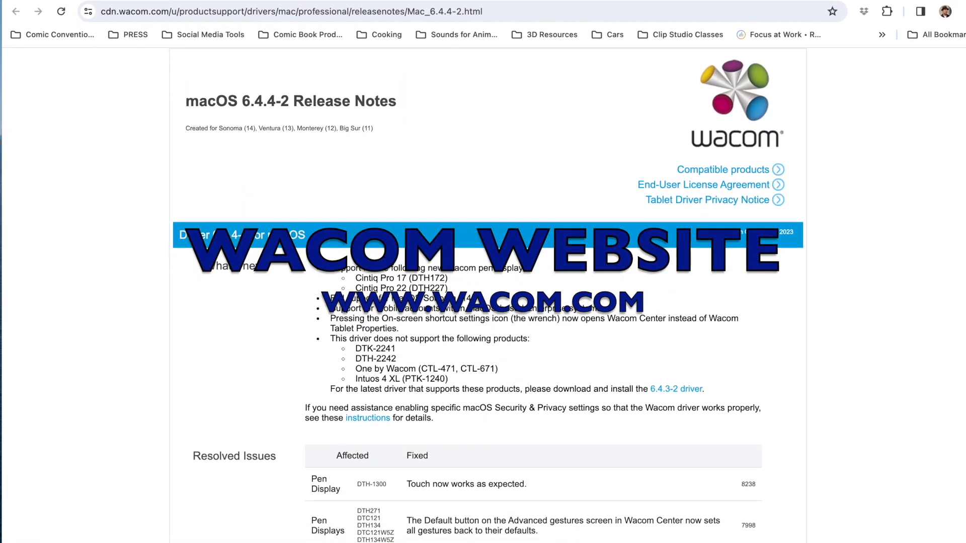
{"action": "scroll", "scroll_direction": "down", "scroll_amount": 3}
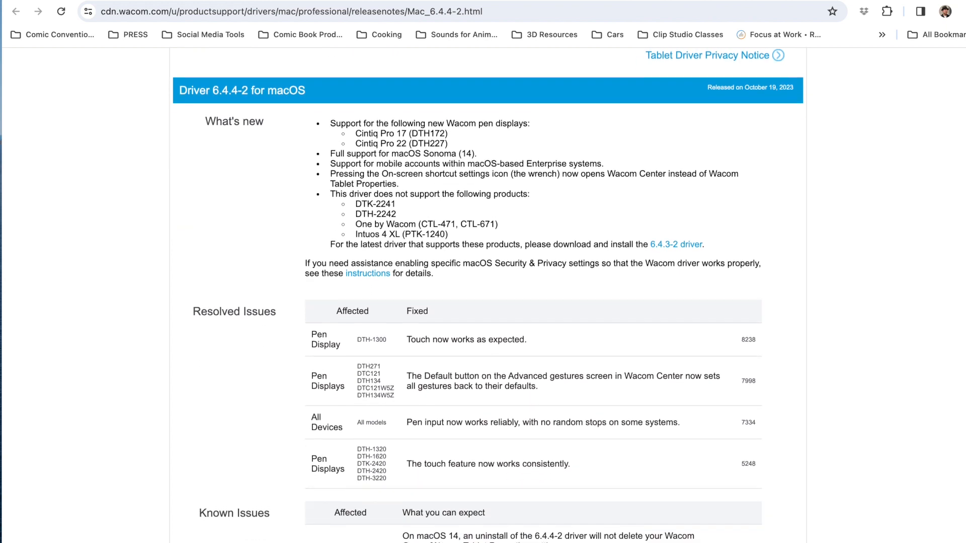
{"action": "scroll", "scroll_direction": "down", "scroll_amount": 3}
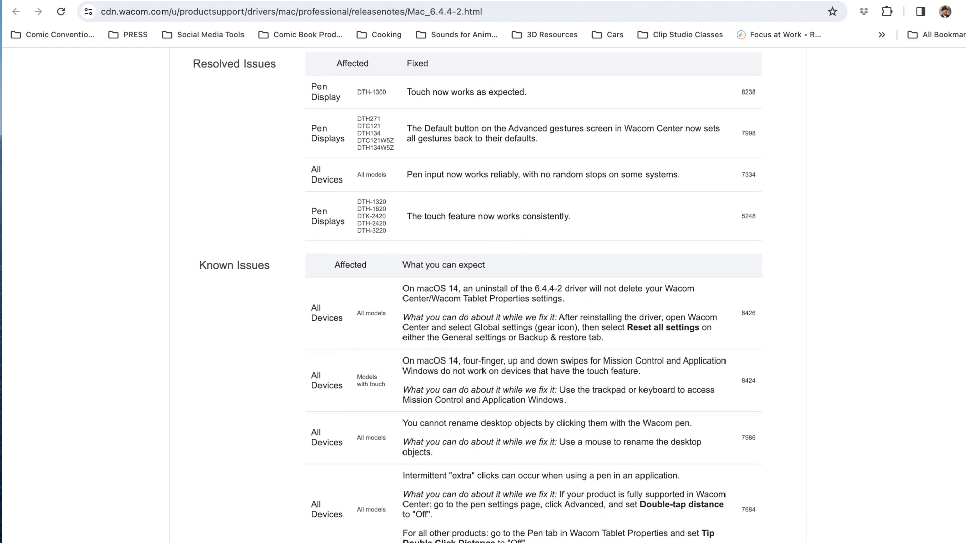
{"action": "scroll", "scroll_direction": "down", "scroll_amount": 3}
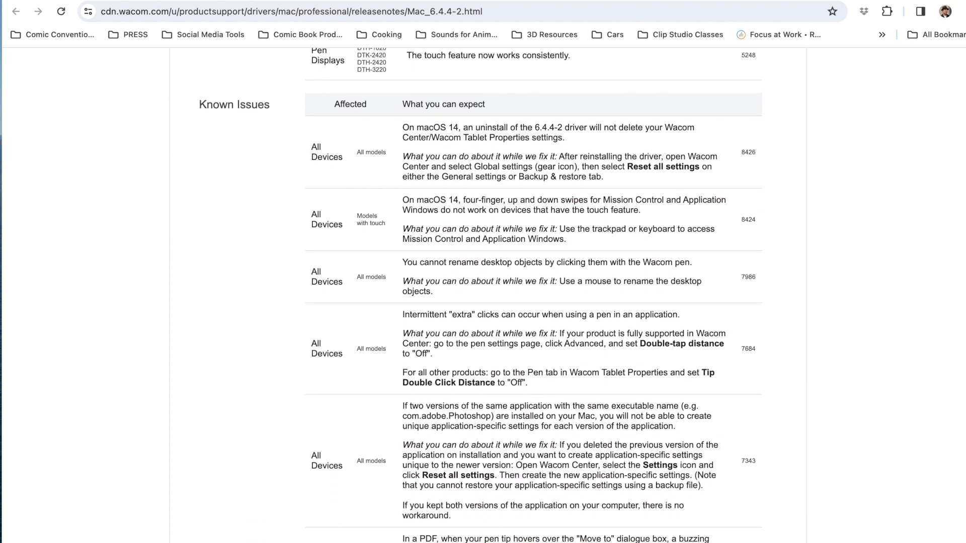
{"action": "scroll", "scroll_direction": "down", "scroll_amount": 3}
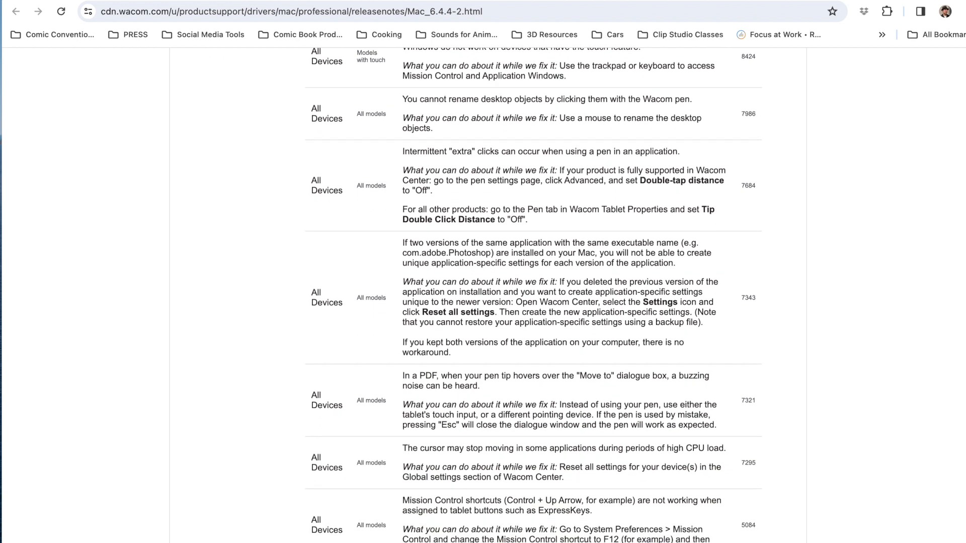
{"action": "scroll", "scroll_direction": "down", "scroll_amount": 3}
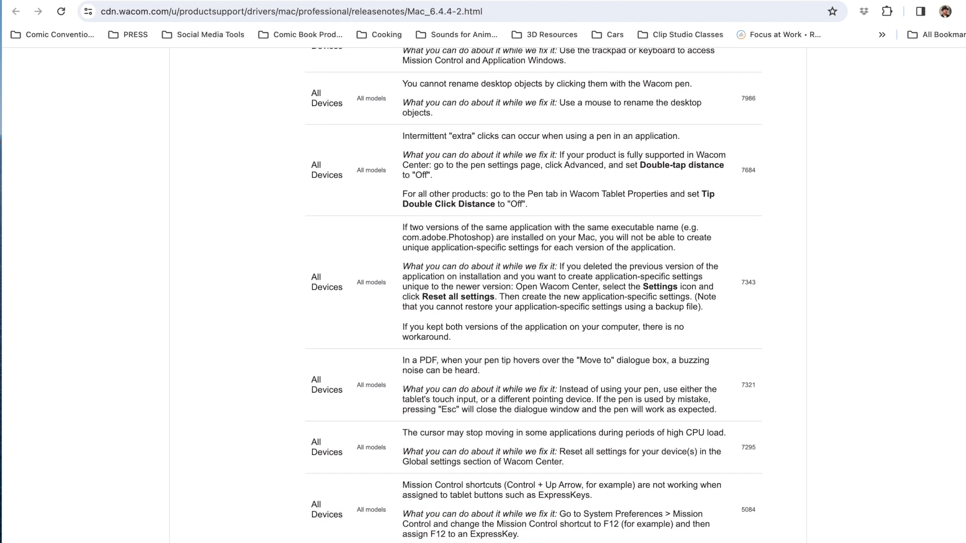
{"action": "scroll", "scroll_direction": "up", "scroll_amount": 3}
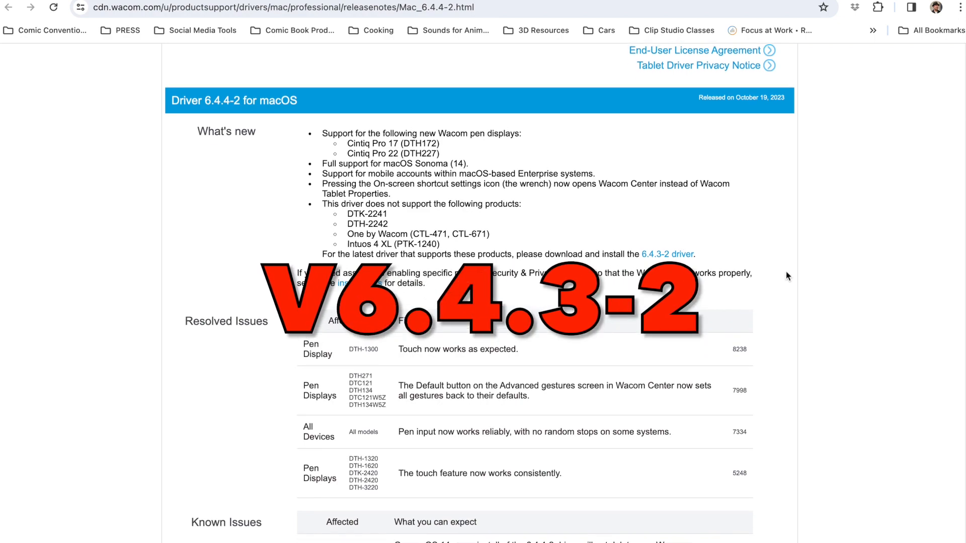
{"action": "scroll", "scroll_direction": "down", "scroll_amount": 3}
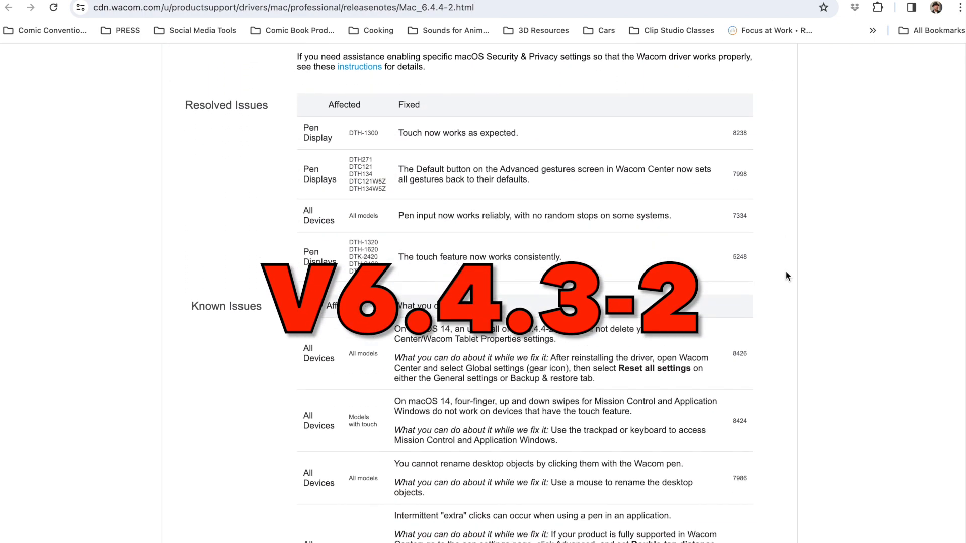
{"action": "scroll", "scroll_direction": "down", "scroll_amount": 3}
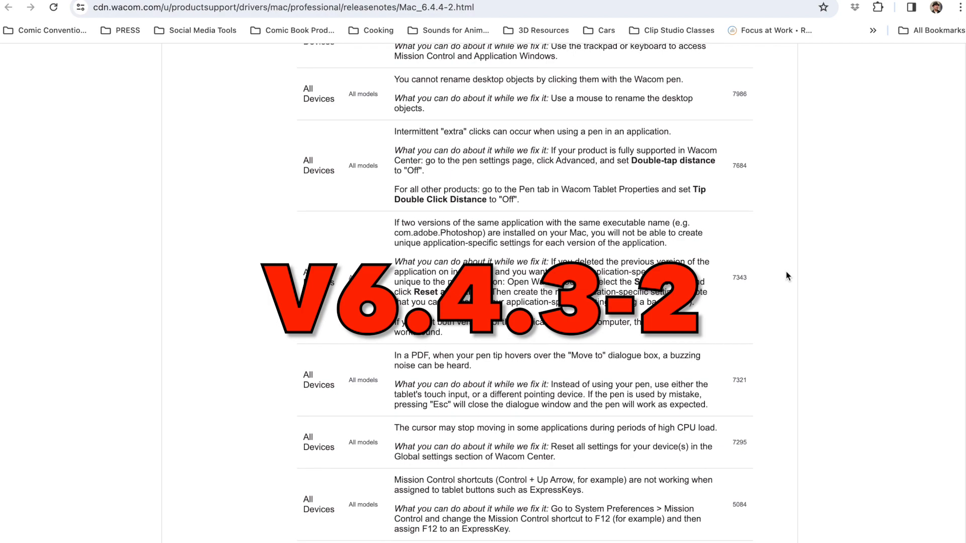
{"action": "scroll", "scroll_direction": "up", "scroll_amount": 3}
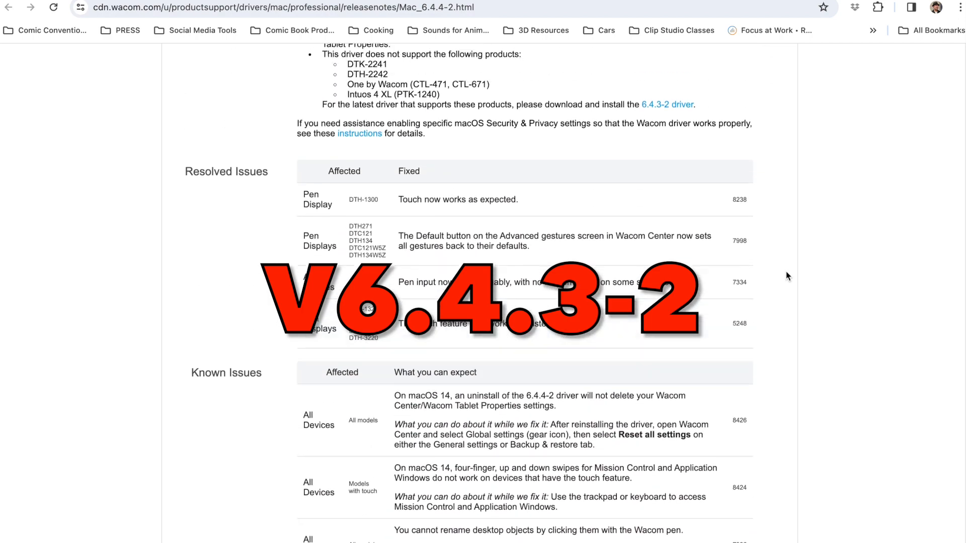
{"action": "scroll", "scroll_direction": "up", "scroll_amount": 3}
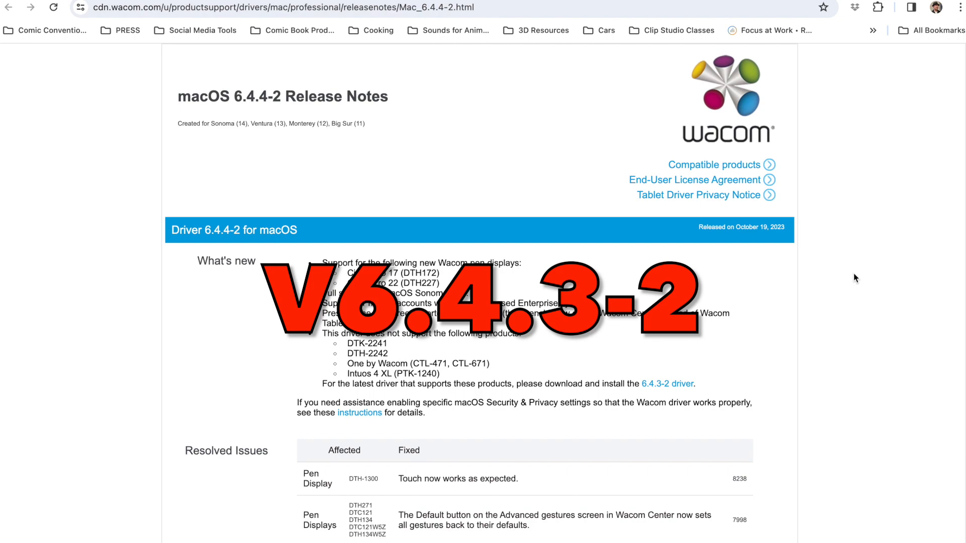
{"action": "scroll", "scroll_direction": "down", "scroll_amount": 3}
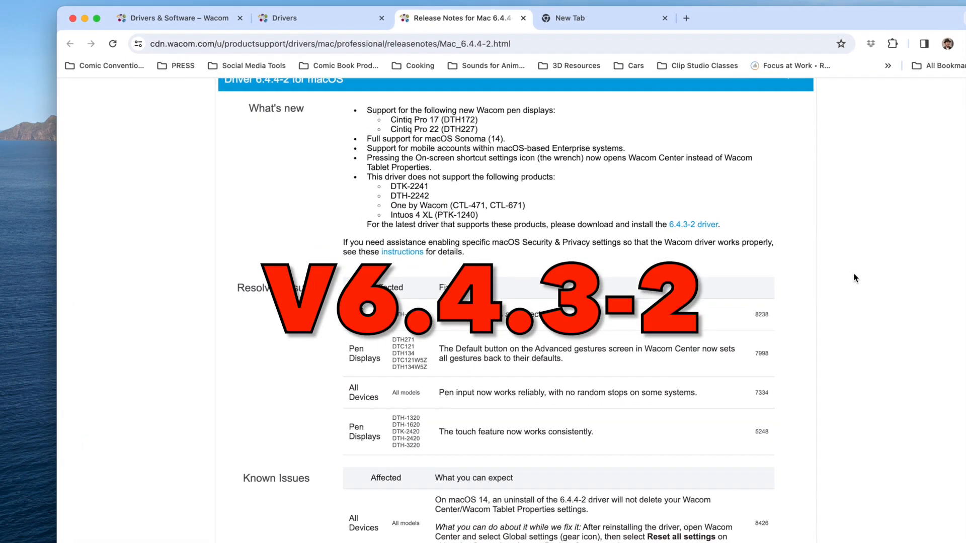
{"action": "scroll", "scroll_direction": "up", "scroll_amount": 3}
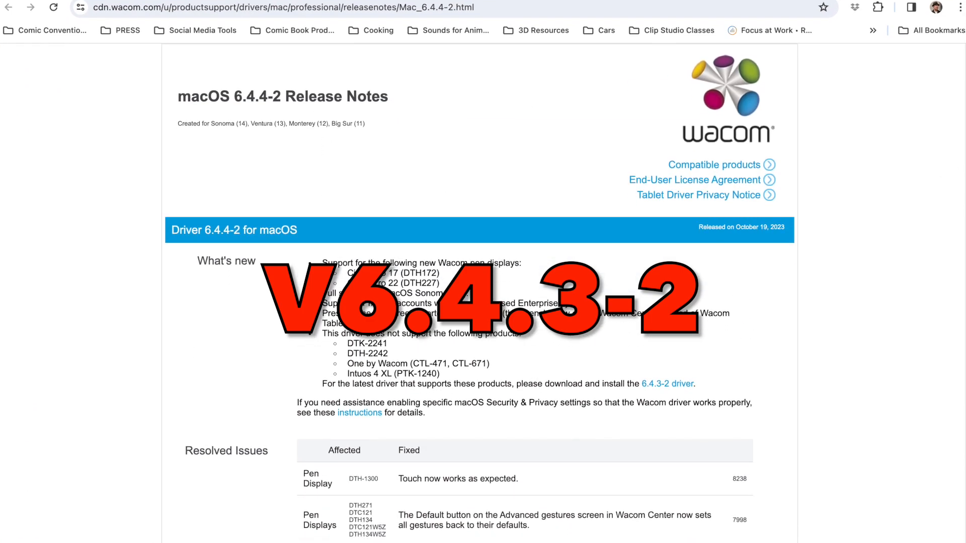
{"action": "scroll", "scroll_direction": "down", "scroll_amount": 3}
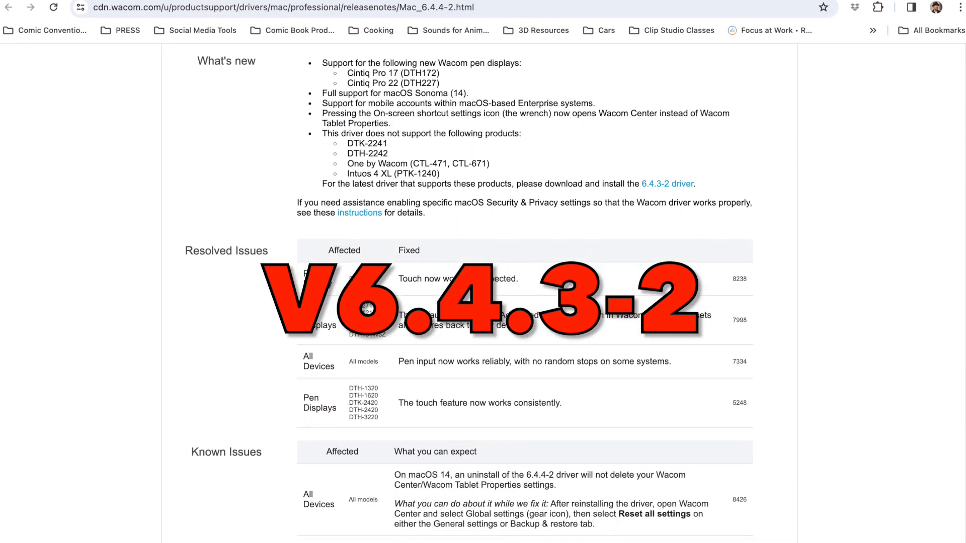
{"action": "scroll", "scroll_direction": "down", "scroll_amount": 3}
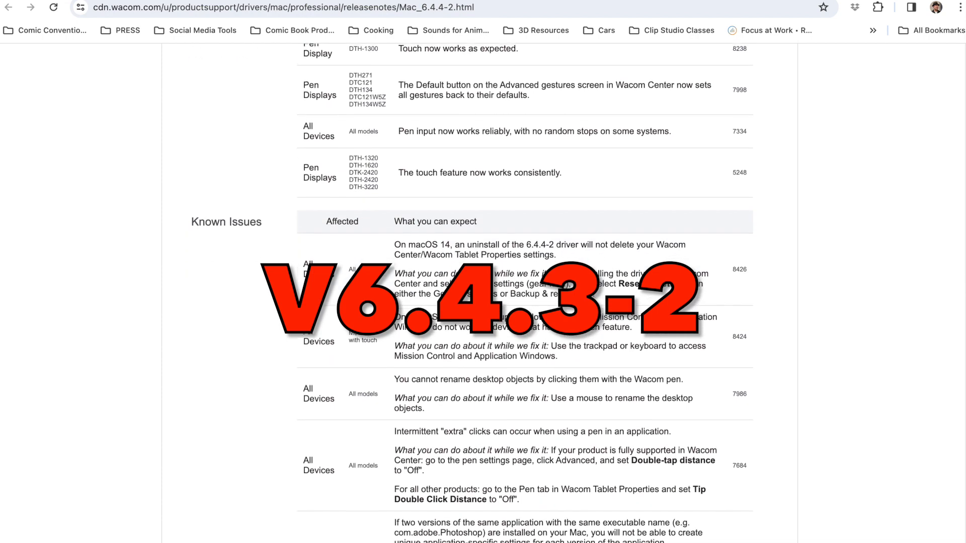
{"action": "scroll", "scroll_direction": "down", "scroll_amount": 3}
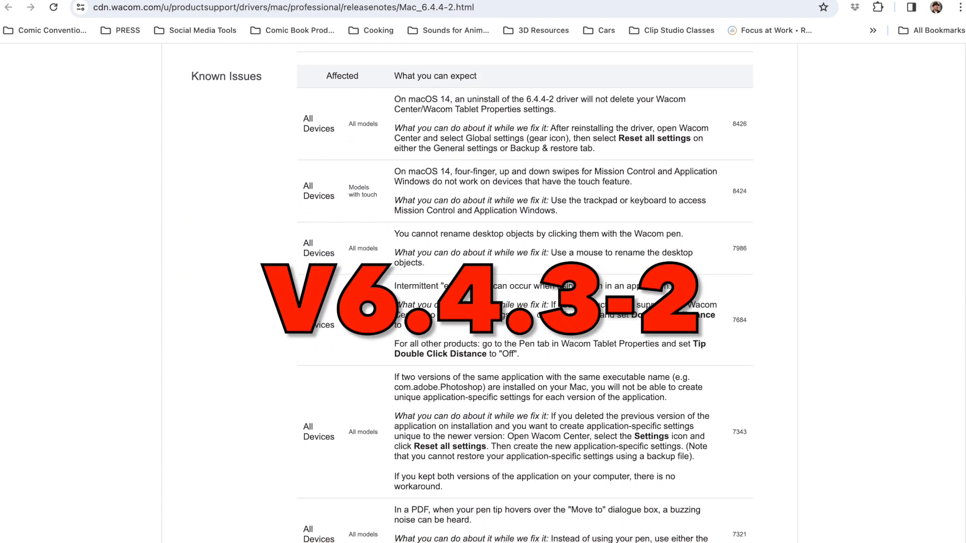
{"action": "scroll", "scroll_direction": "down", "scroll_amount": 3}
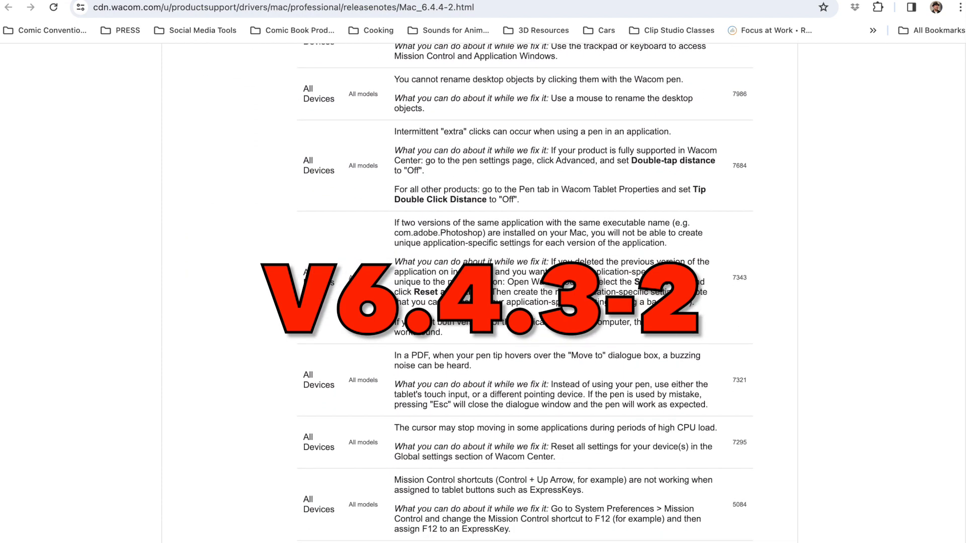